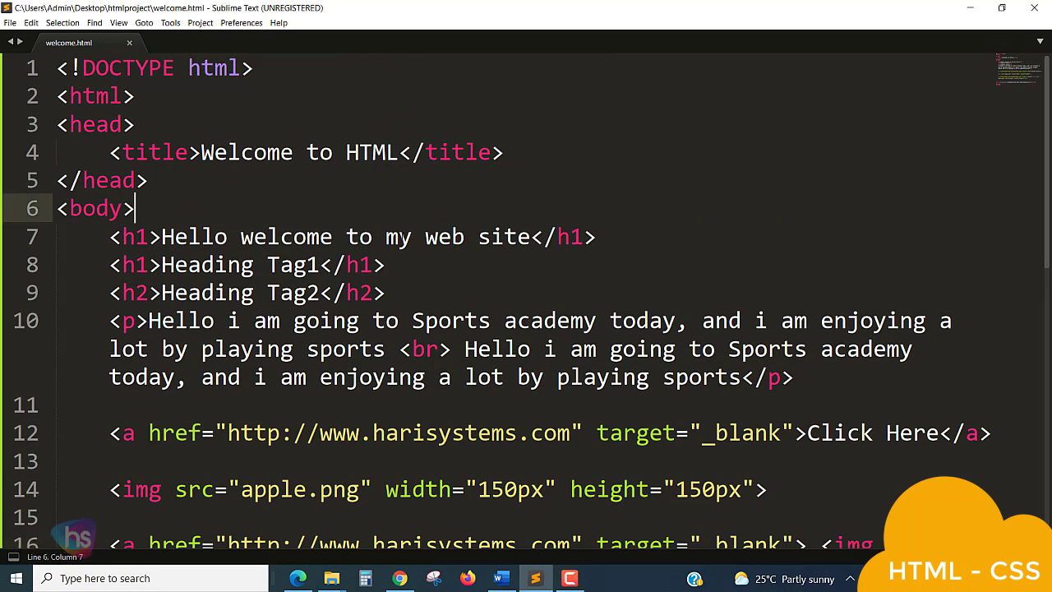
Step: Insert blank lines after the <body> tag, above the existing headings
key("Enter")
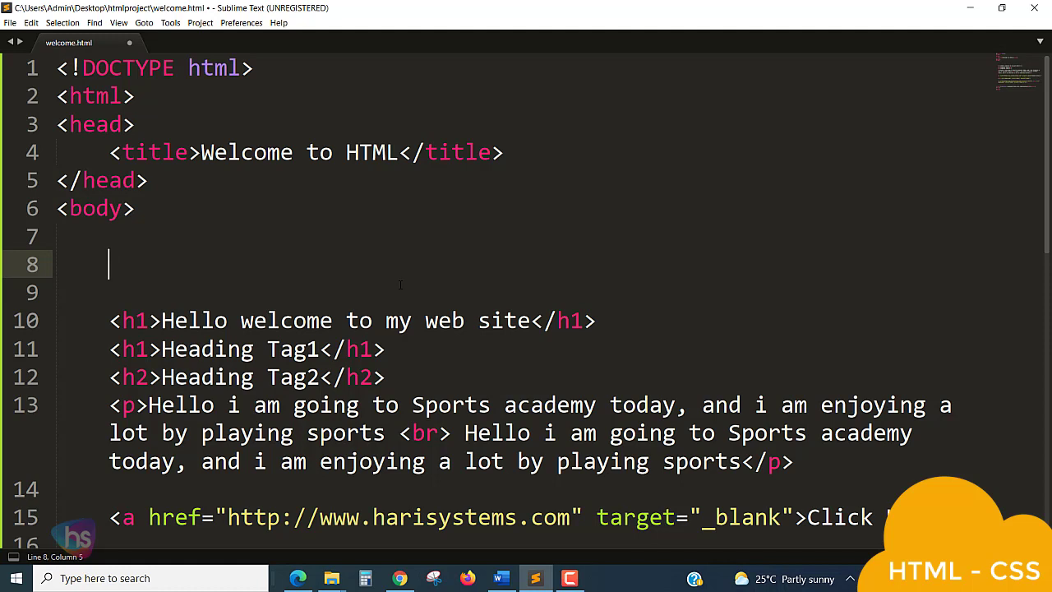
Step: Type a <nav> block containing <a href="about.html">About US</a>
type("<")
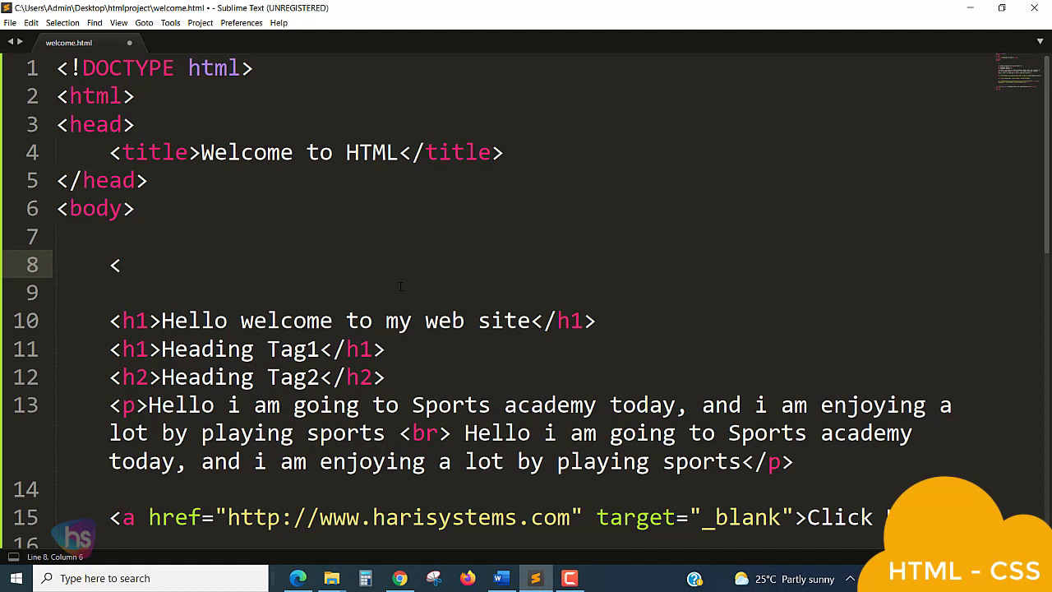
type("nav>")
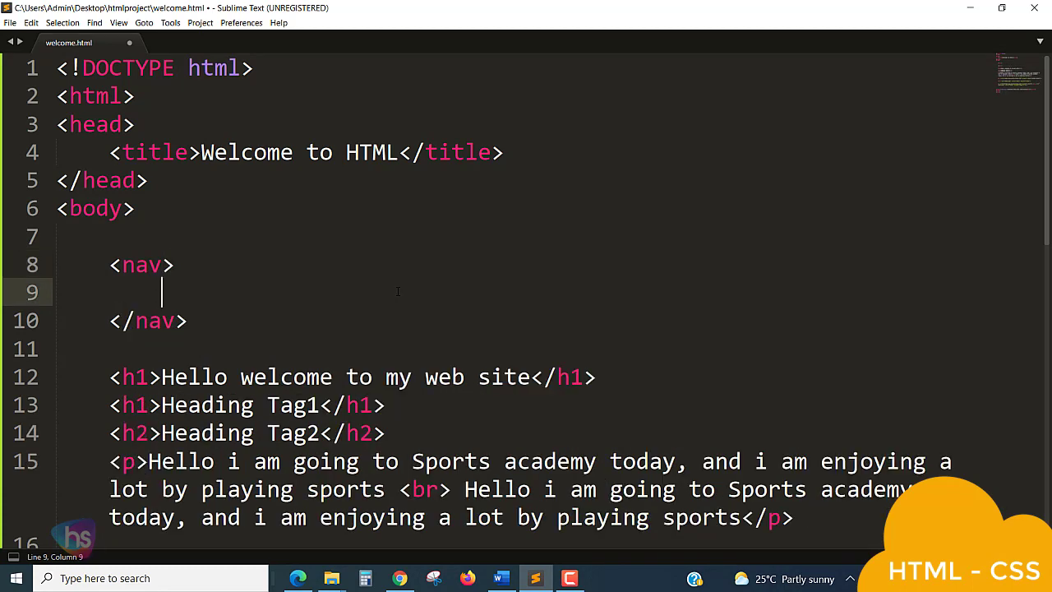
type("<a href=\"\"></a>")
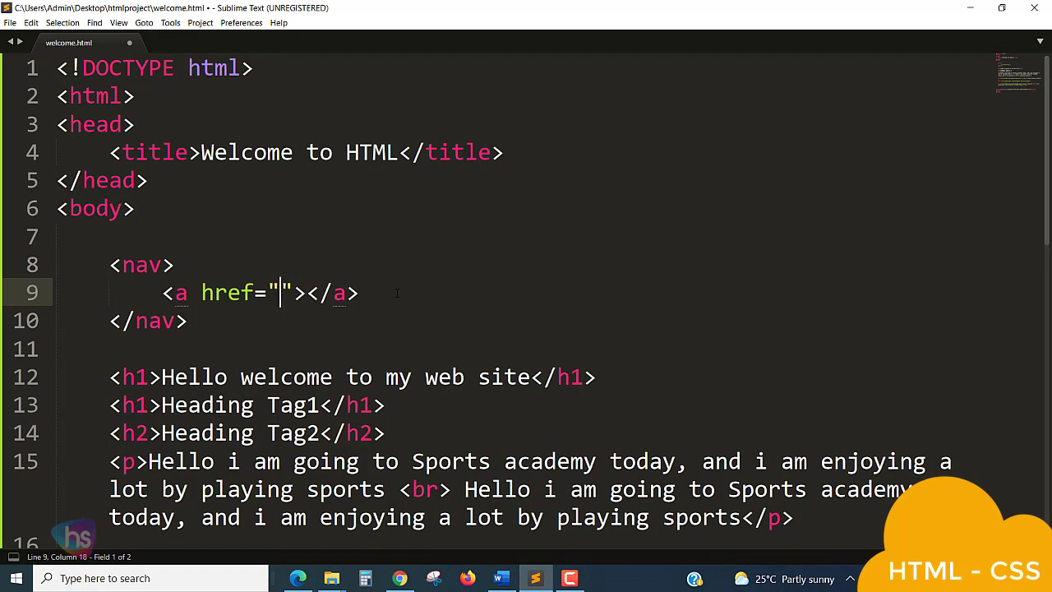
type("abou")
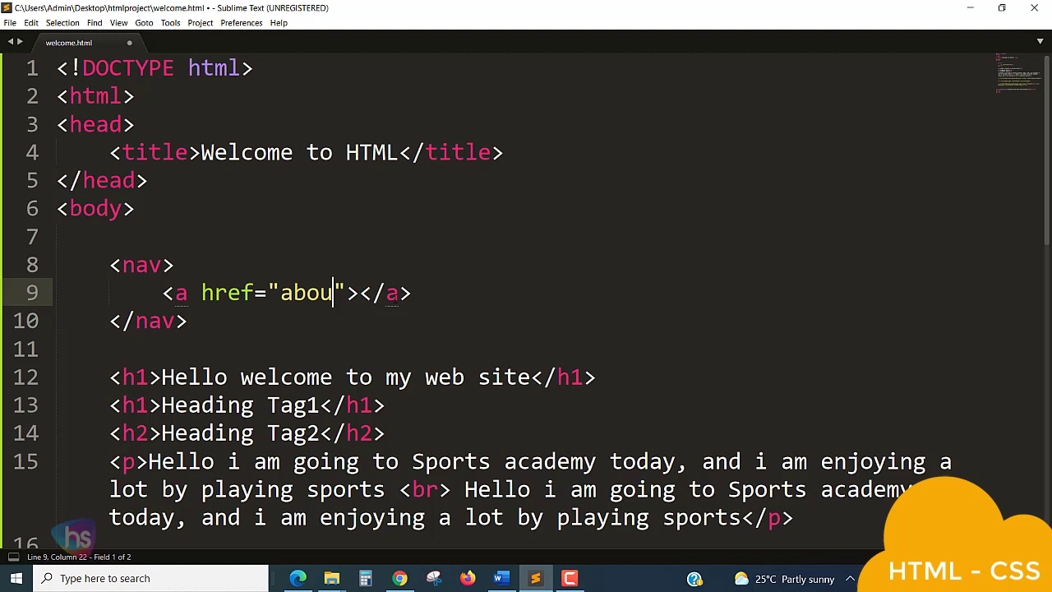
type("t.h")
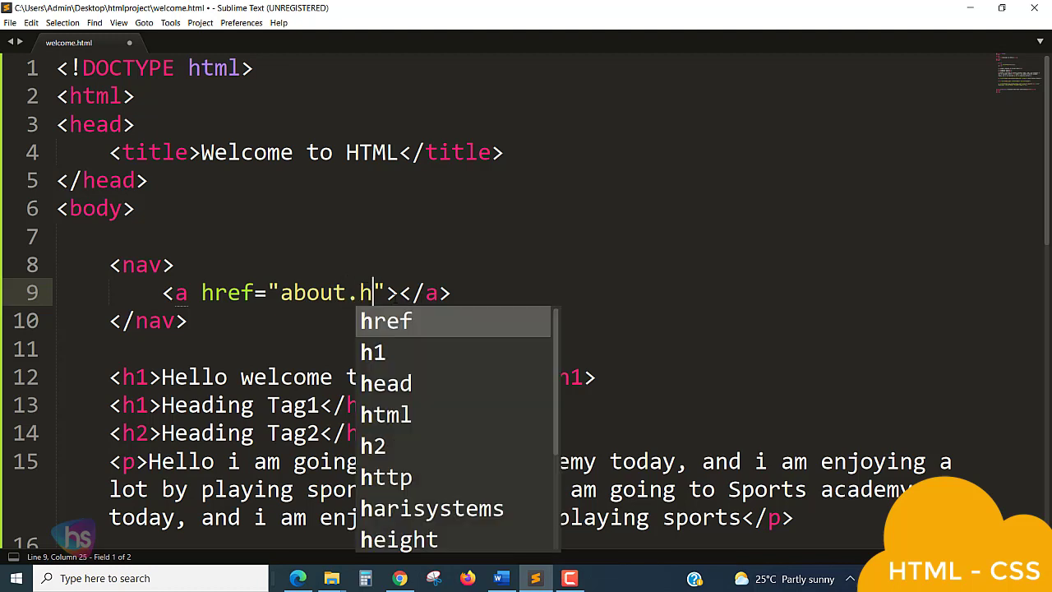
type("tml")
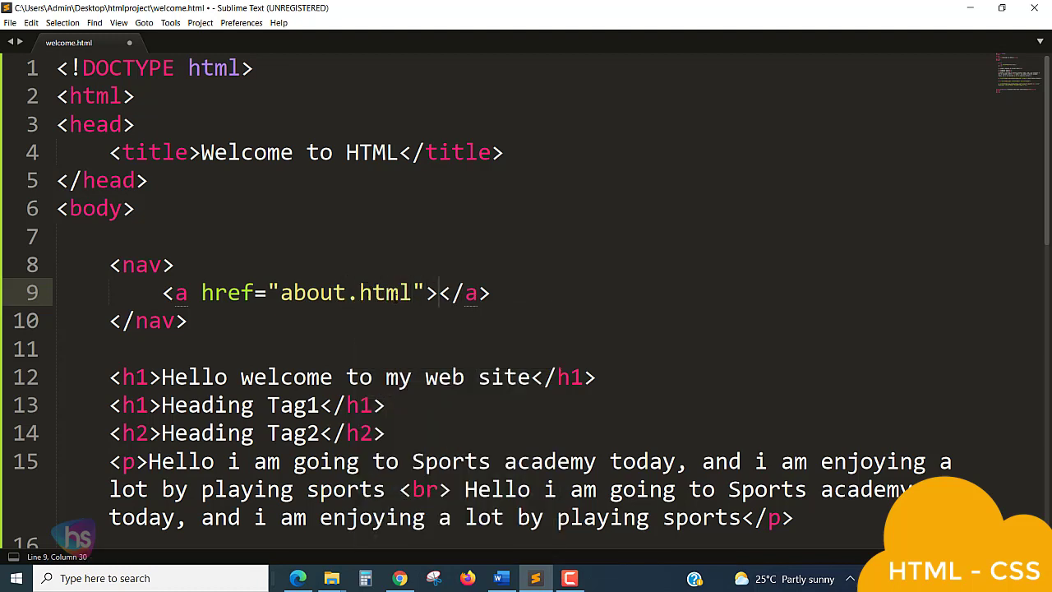
type("Ab")
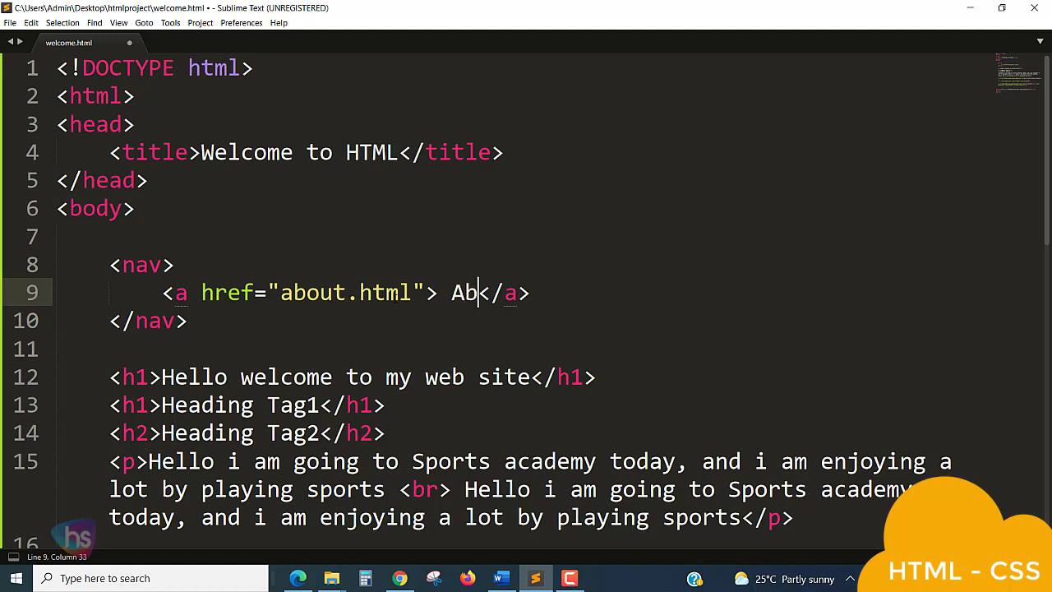
type("outUS")
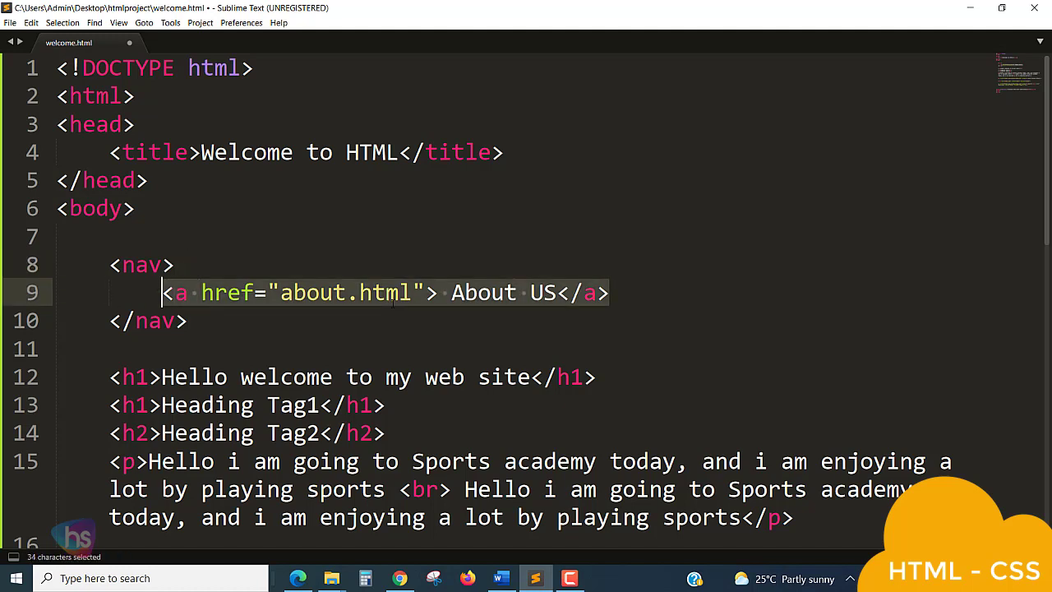
Step: Duplicate the About US link and relabel the copies Contact US, Services and Portfolio
key("ctrl+c")
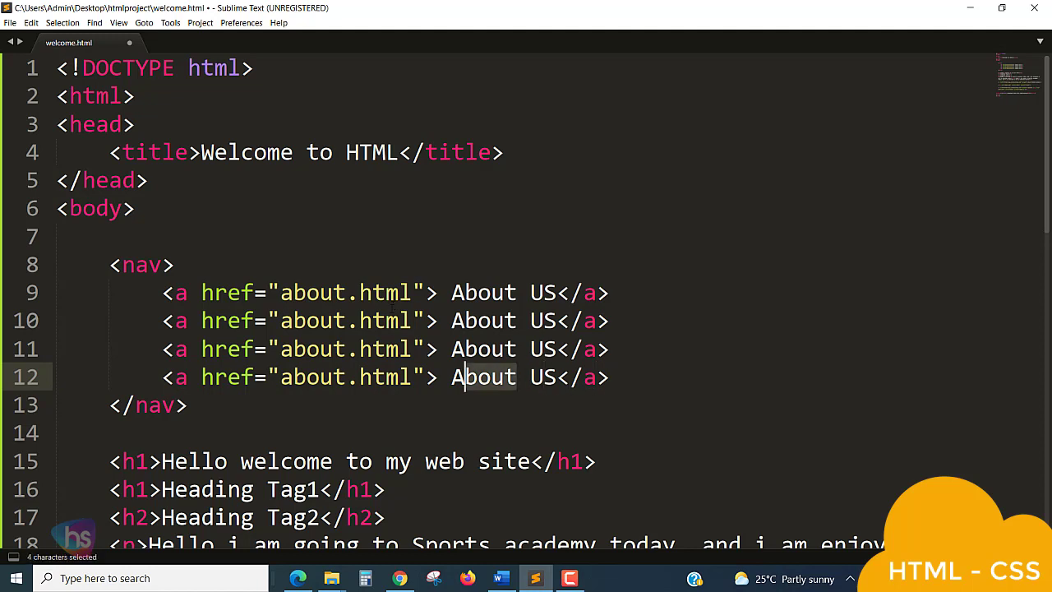
type("Contact")
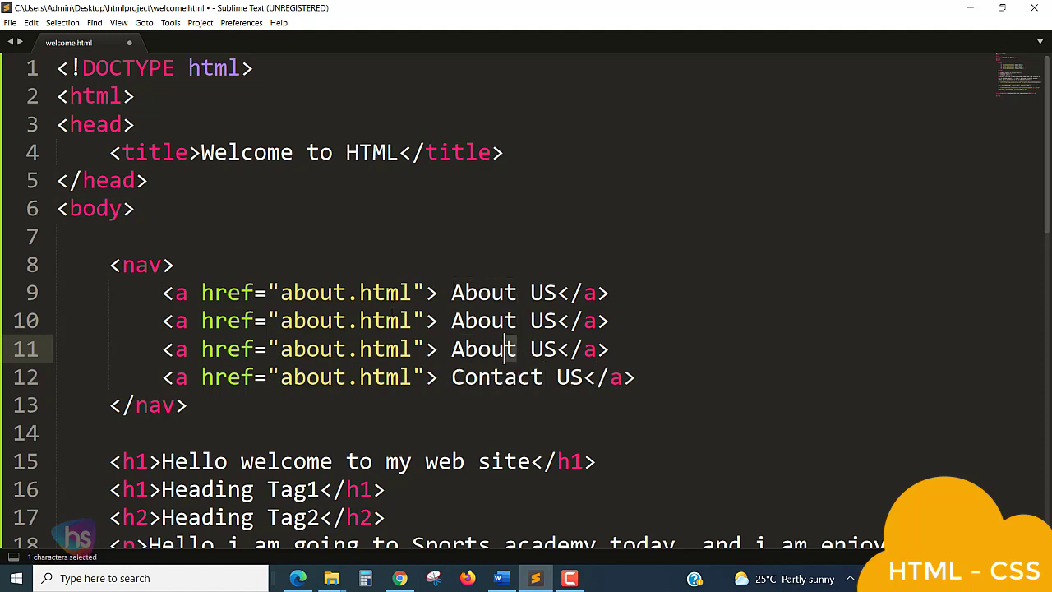
type("Serv")
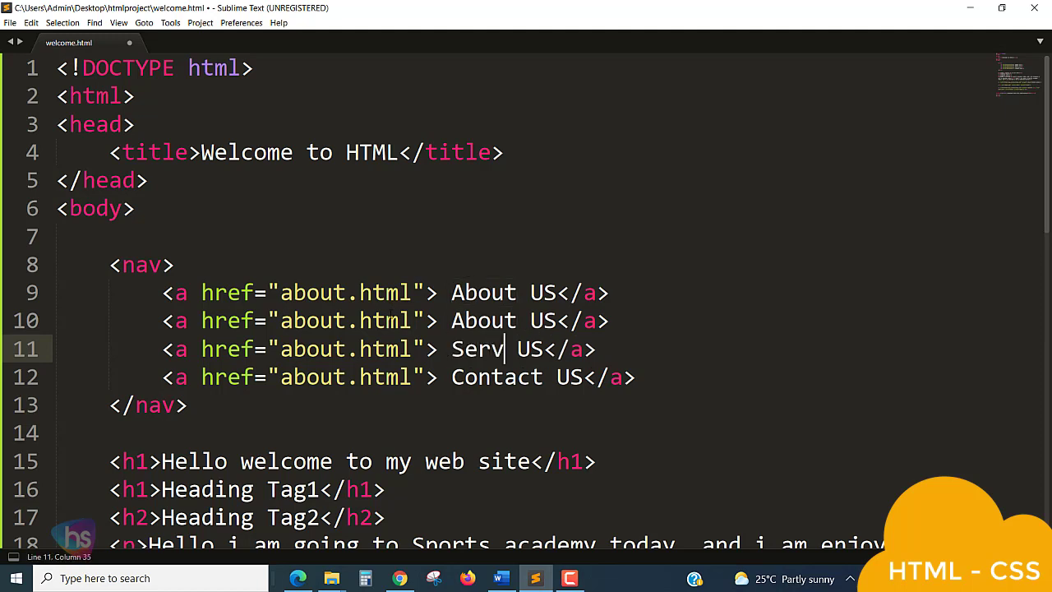
type("ices")
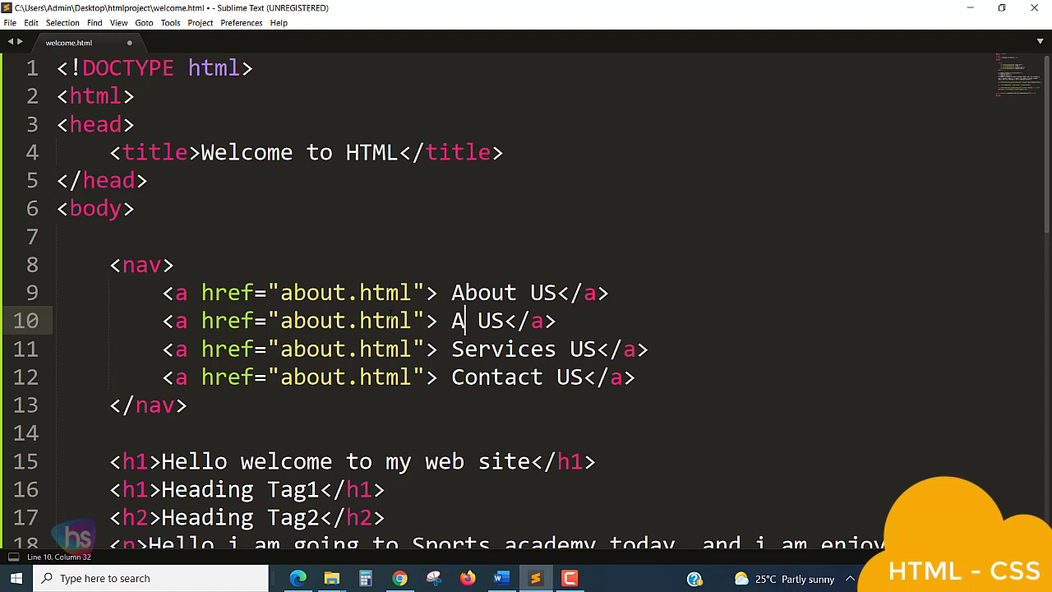
type("r")
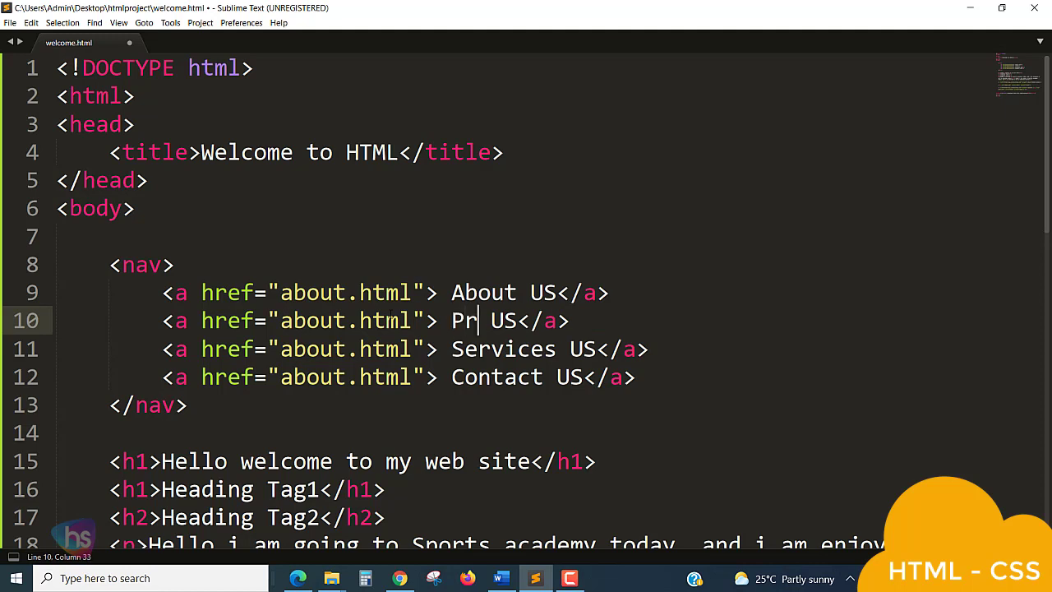
type("ort")
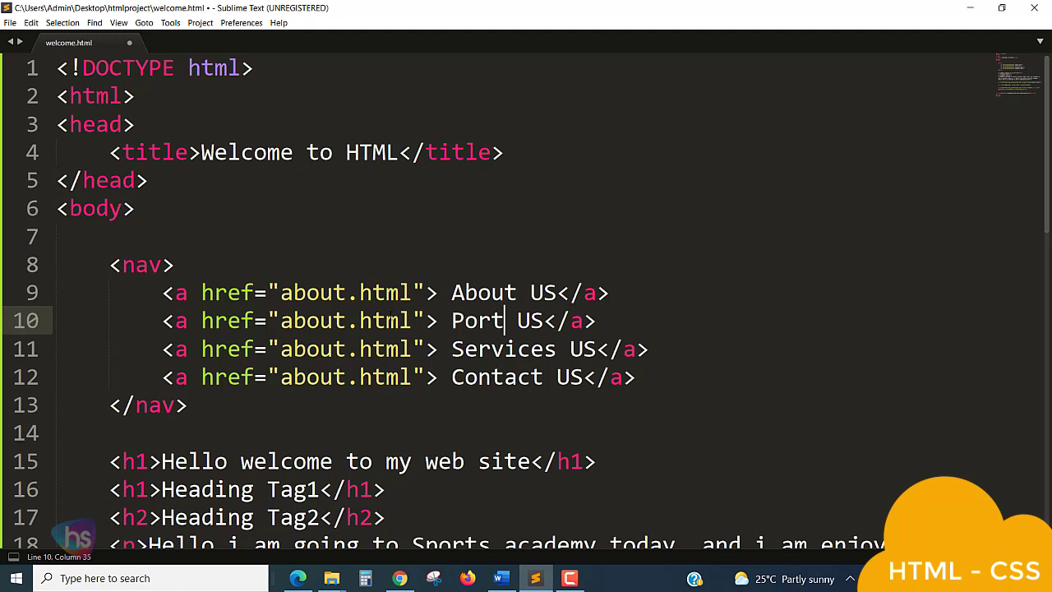
type("folio")
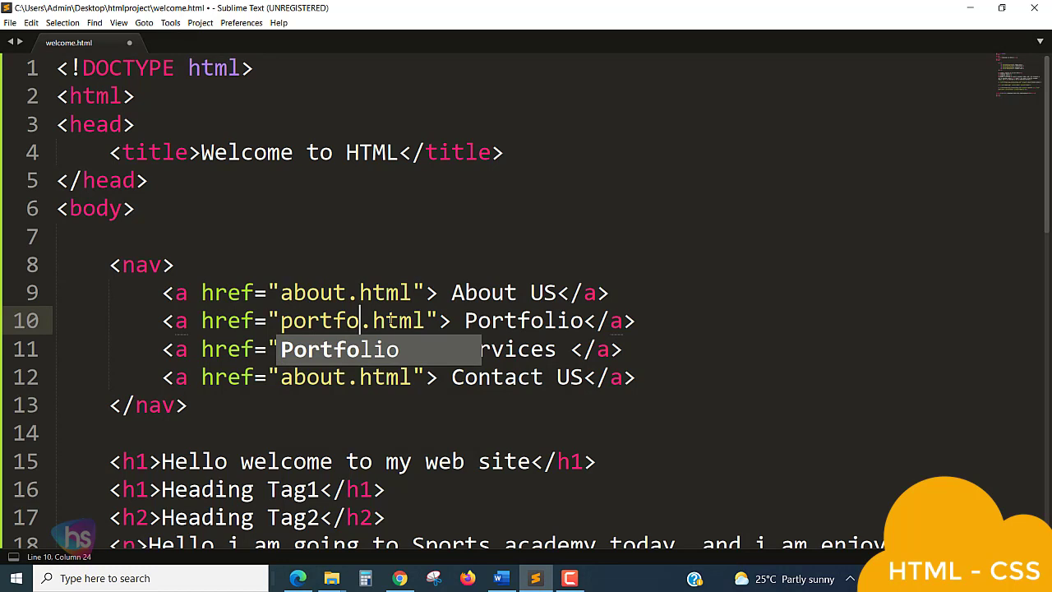
Step: Retarget hrefs to ../admin/portfolio.html, service.html and contact.html
type("lio")
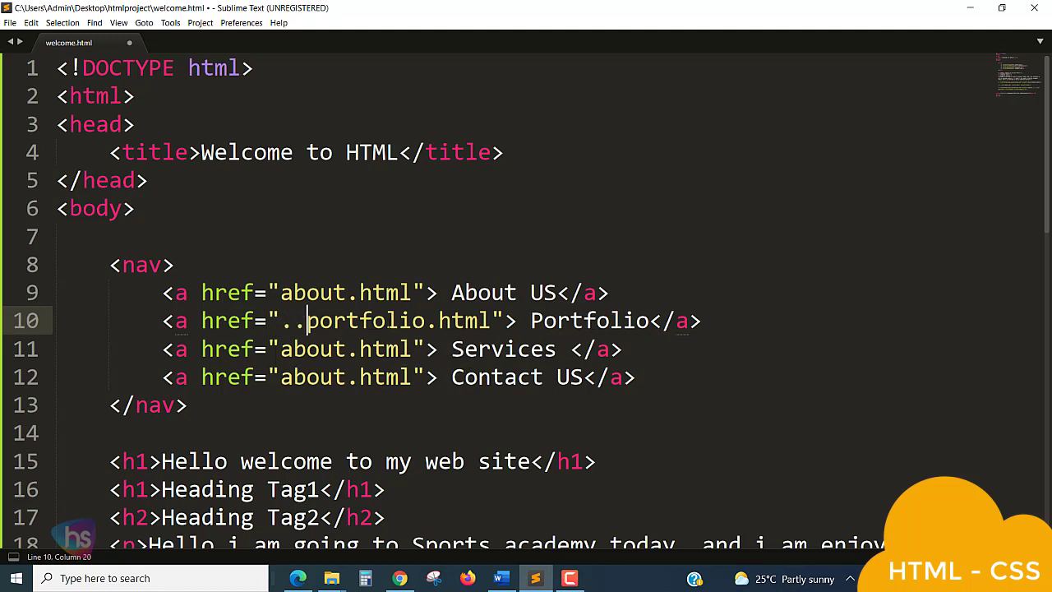
type("/")
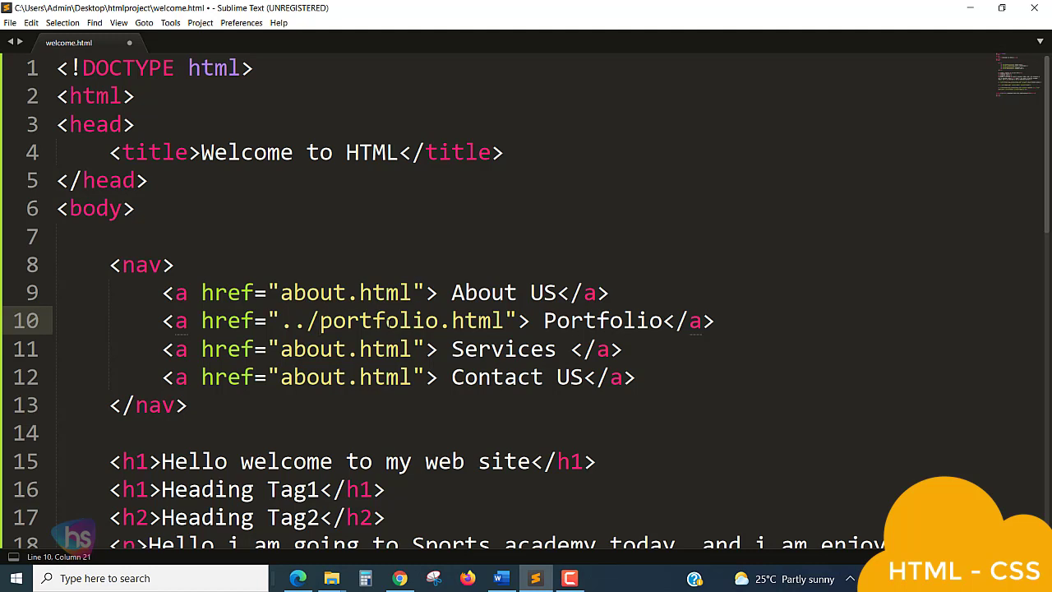
type("admin")
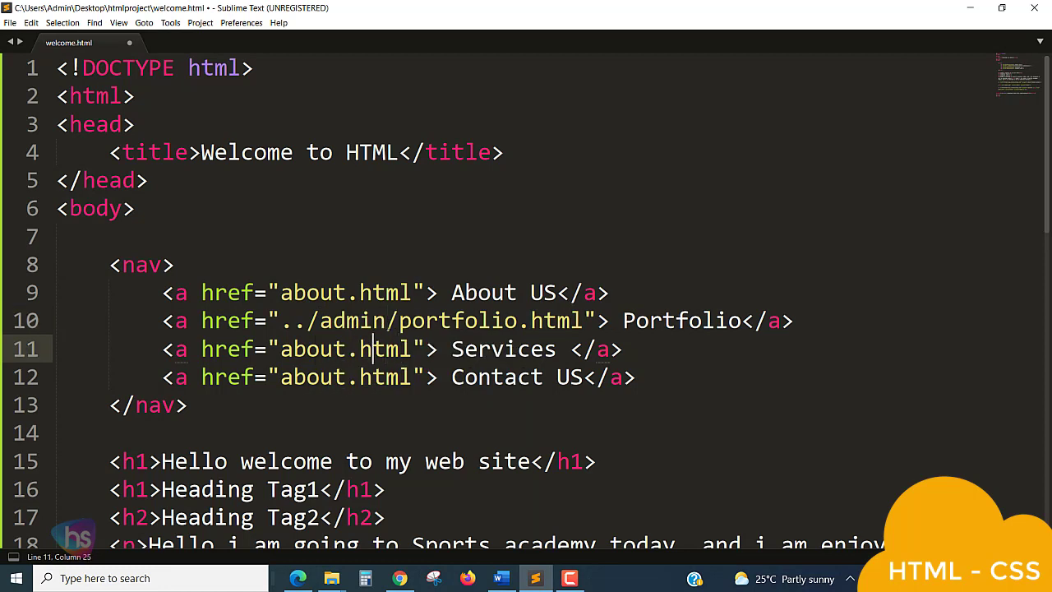
double_click(312, 348)
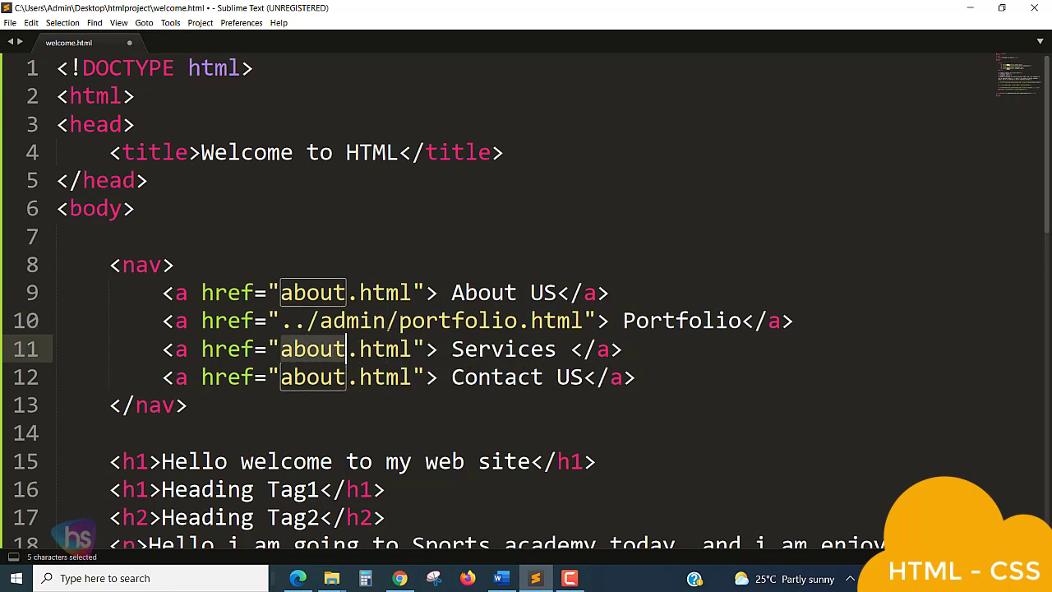
type("service")
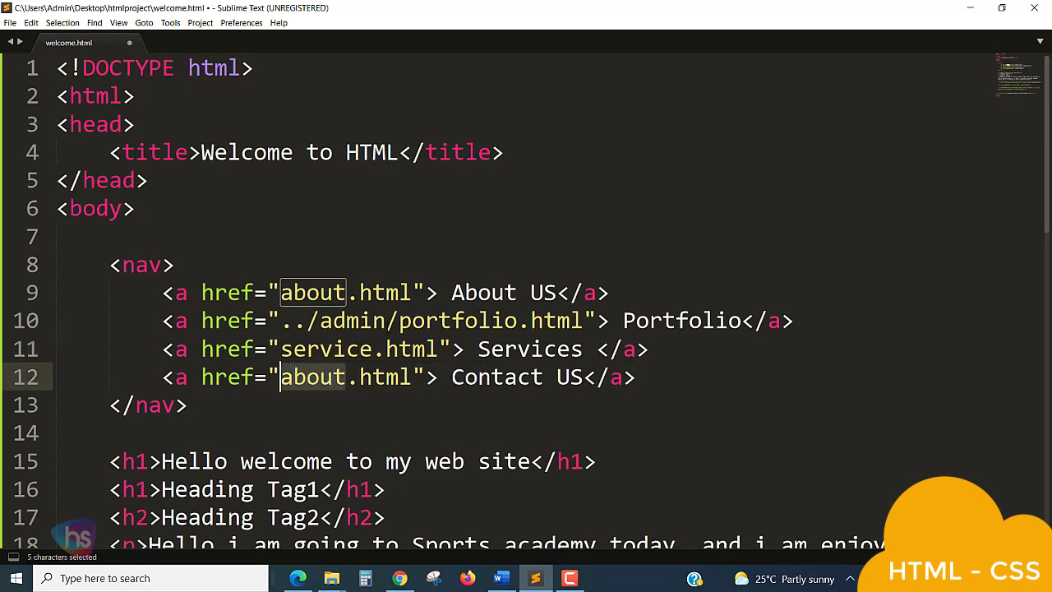
type("contact")
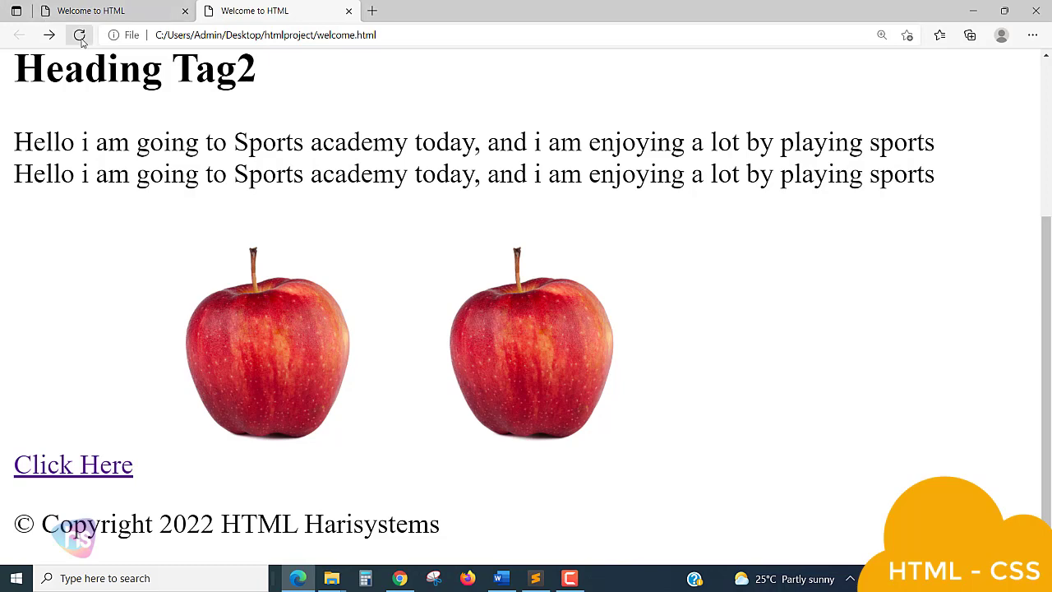
Step: Reload welcome.html in Edge and highlight the About US, Portfolio, Services, Contact US links
left_click(80, 34)
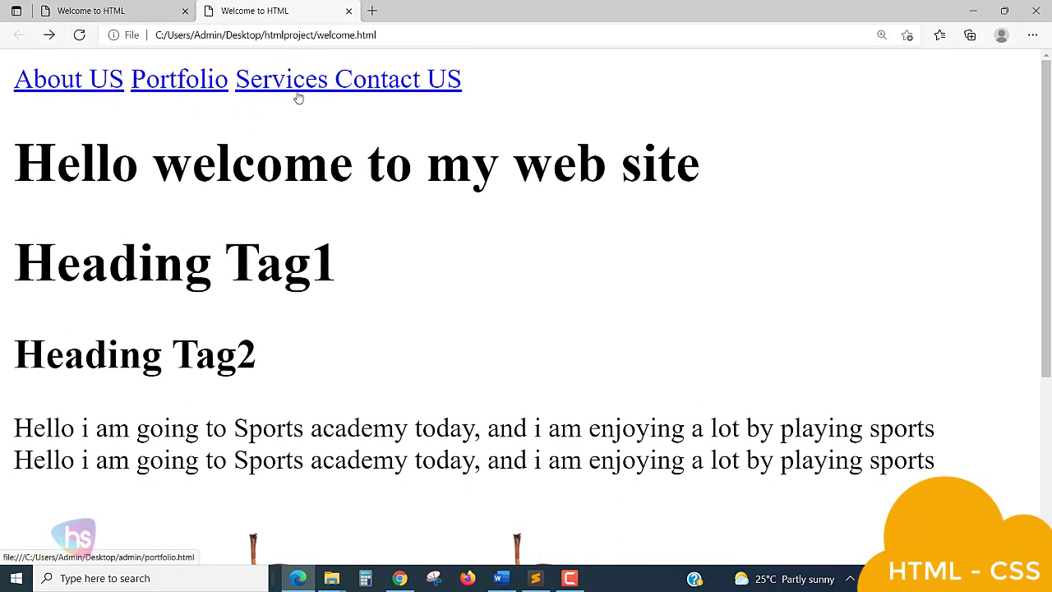
left_click_drag(14, 79, 461, 79)
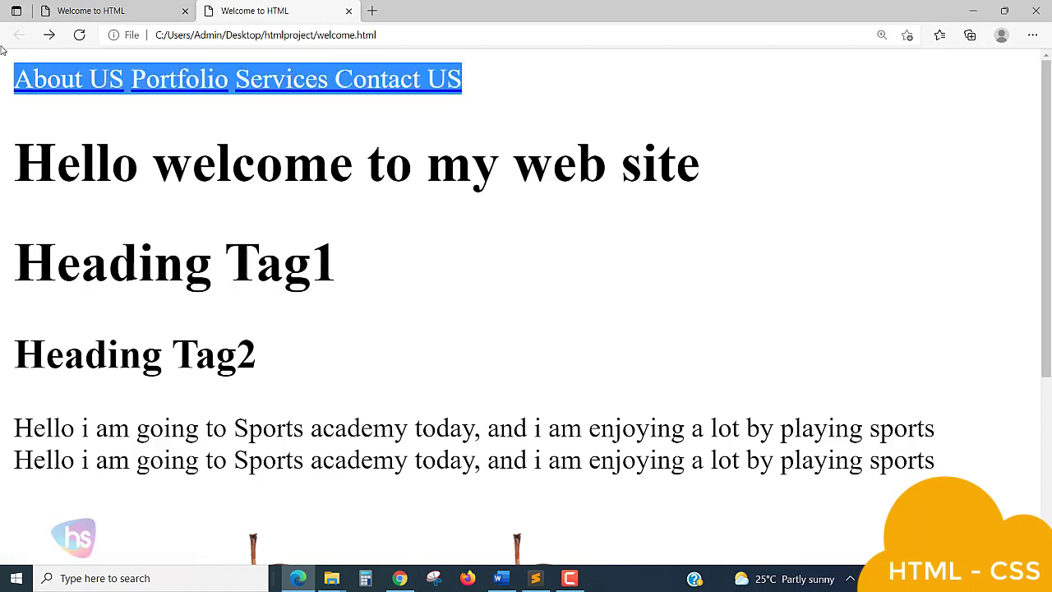
left_click(551, 139)
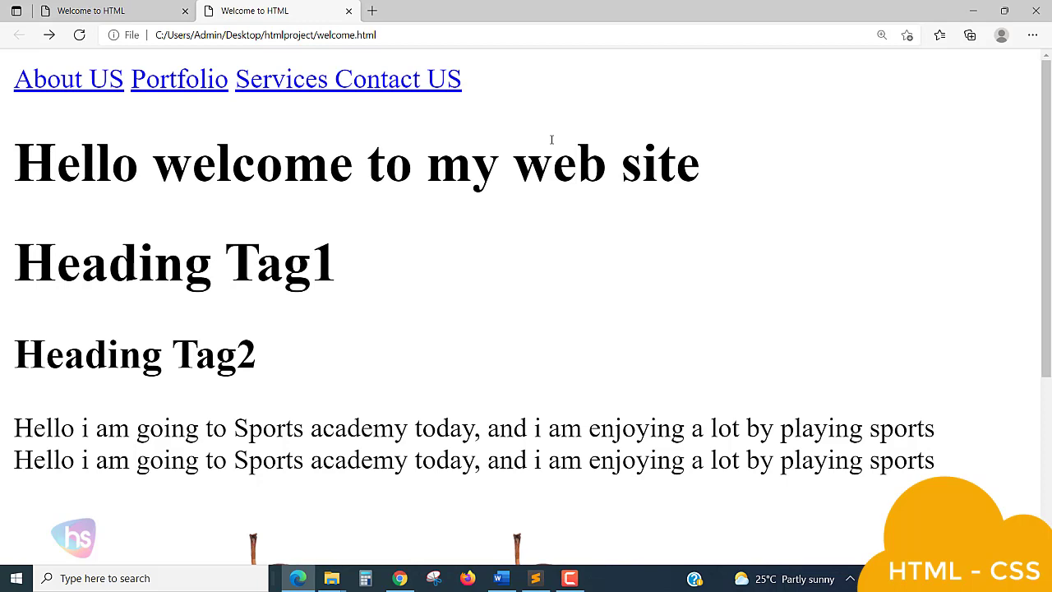
mouse_move(575, 216)
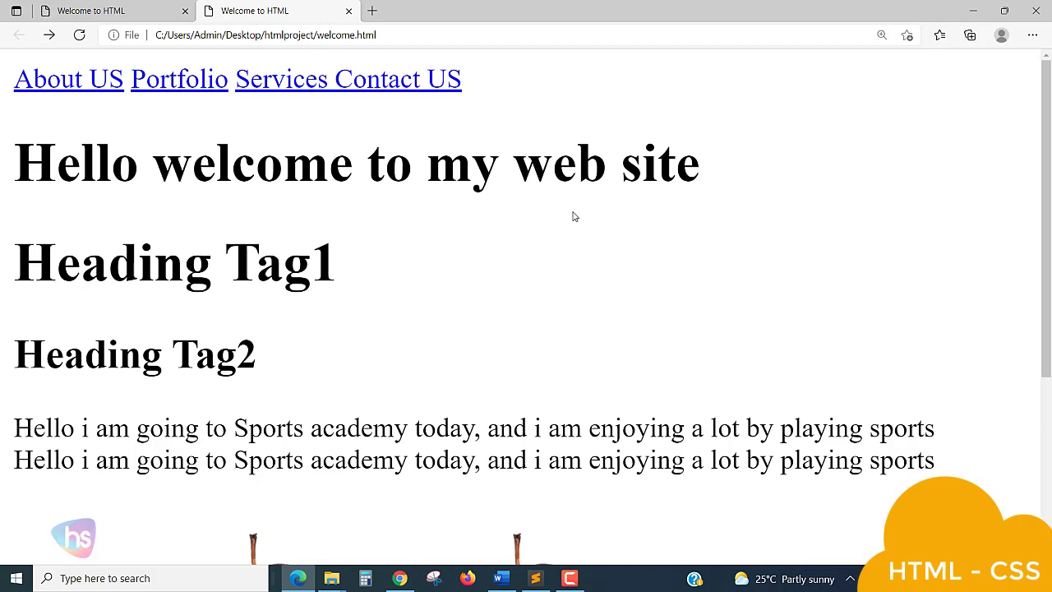